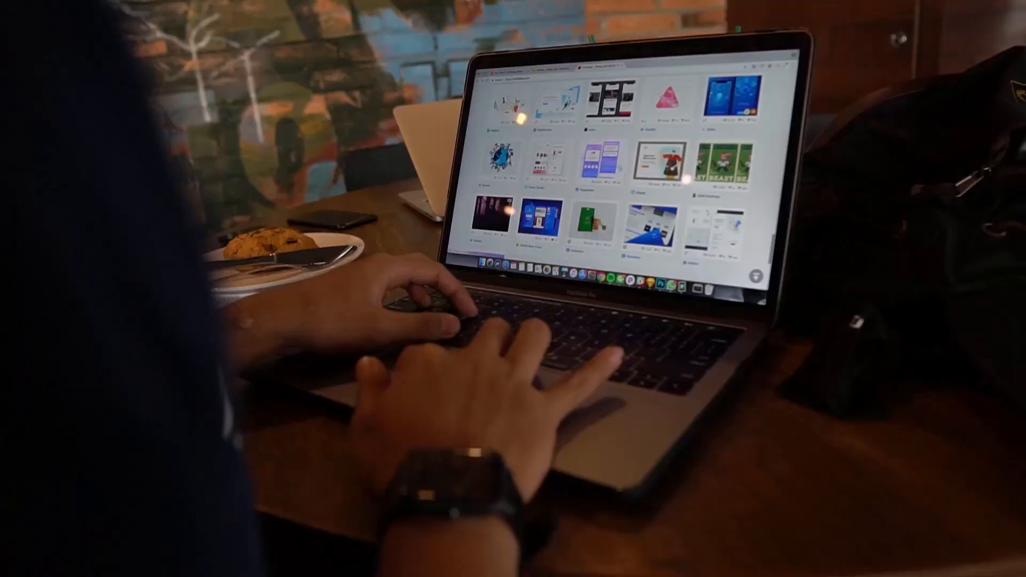
{"action": "scroll", "scroll_direction": "down", "scroll_amount": 3}
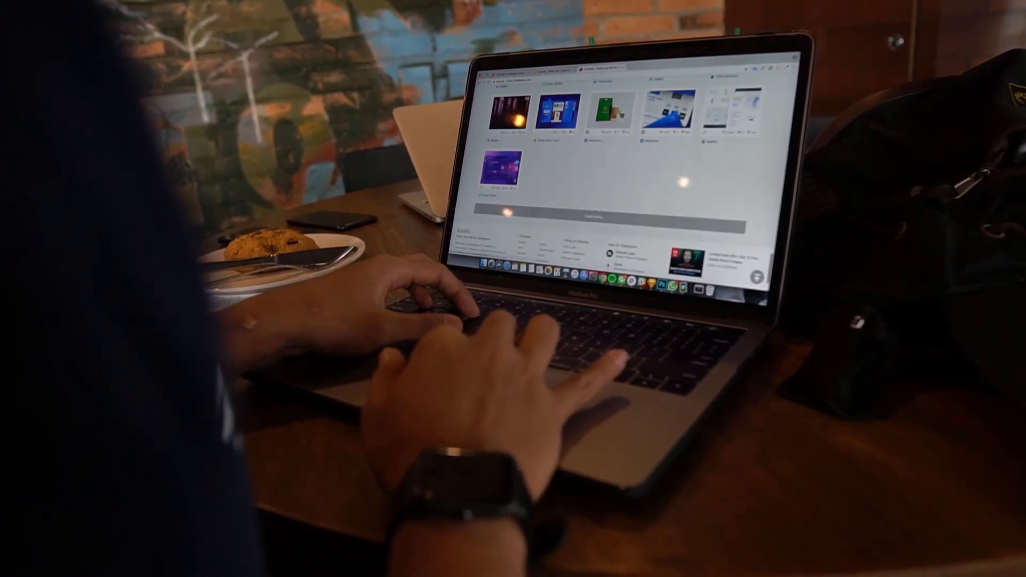